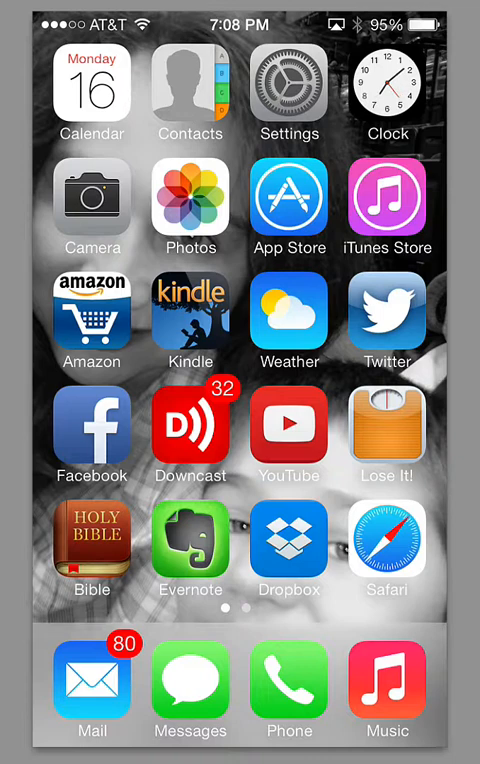
# - Open Control Center and turn portrait orientation lock off
pyautogui.hscroll(-3)
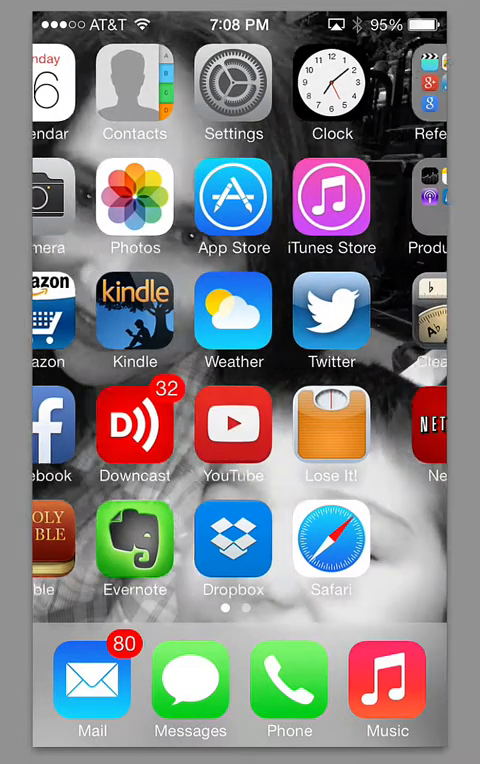
pyautogui.hscroll(-3)
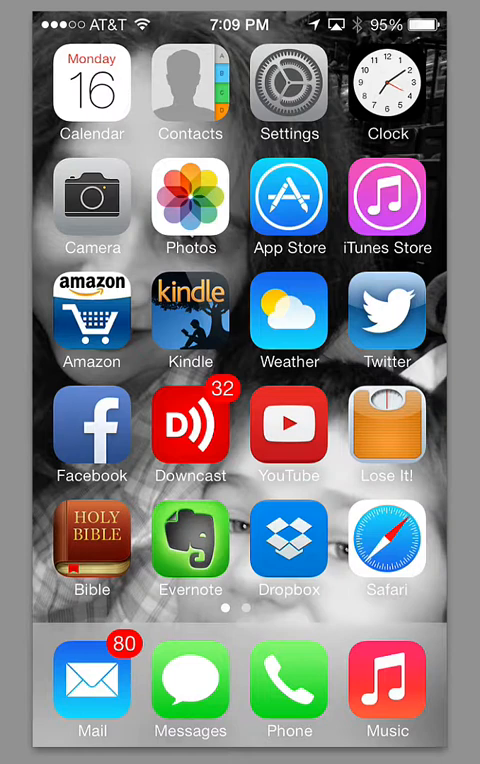
pyautogui.moveTo(240, 750); pyautogui.dragTo(240, 400)
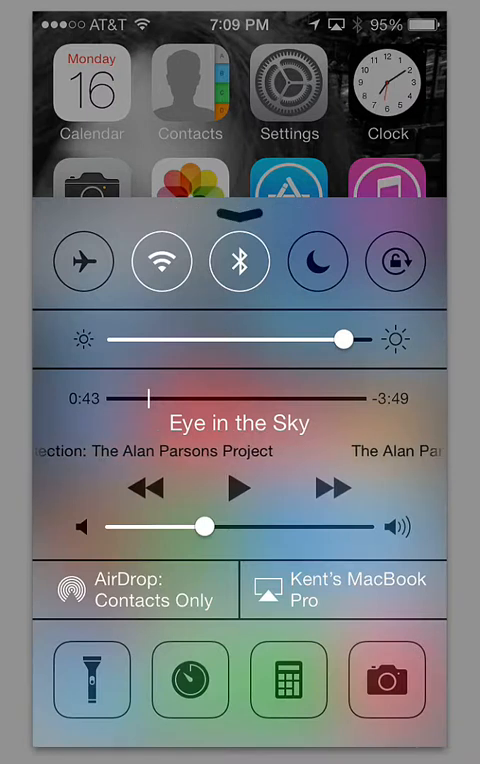
pyautogui.click(317, 261)
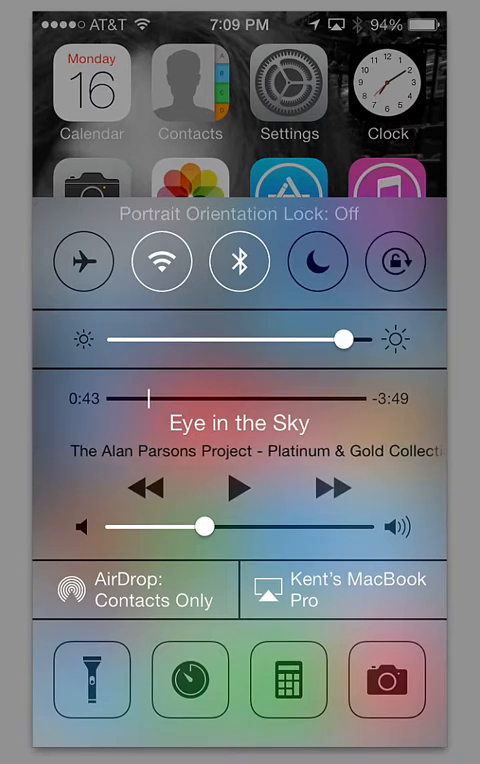
# - Dim and raise screen brightness, then show the AirDrop discoverability choices
pyautogui.moveTo(343, 338); pyautogui.dragTo(283, 338)
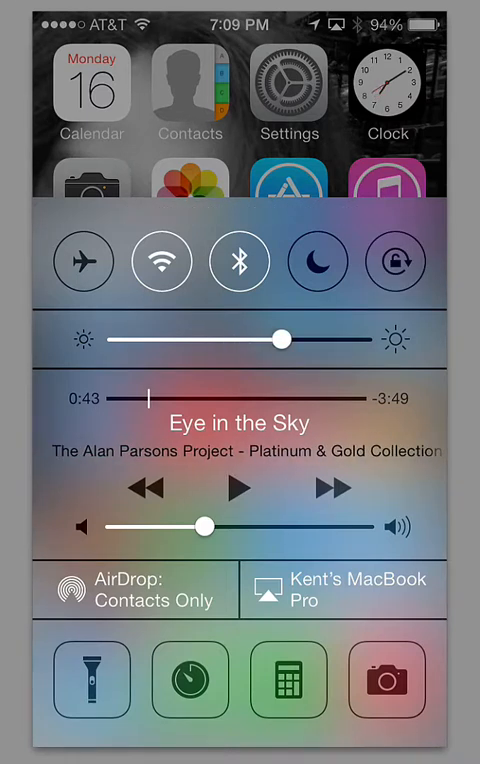
pyautogui.moveTo(283, 339); pyautogui.dragTo(338, 339)
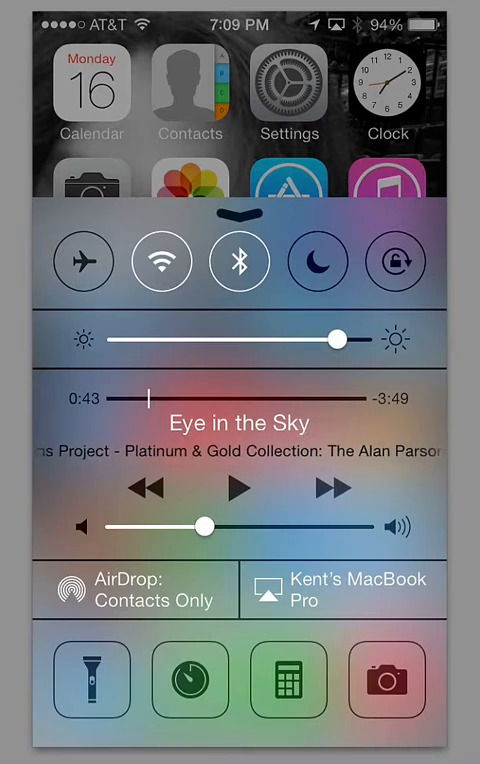
pyautogui.click(135, 590)
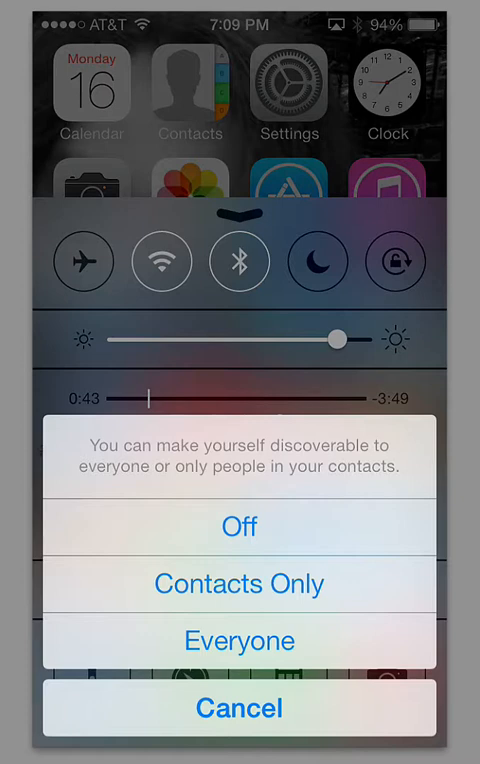
pyautogui.click(239, 584)
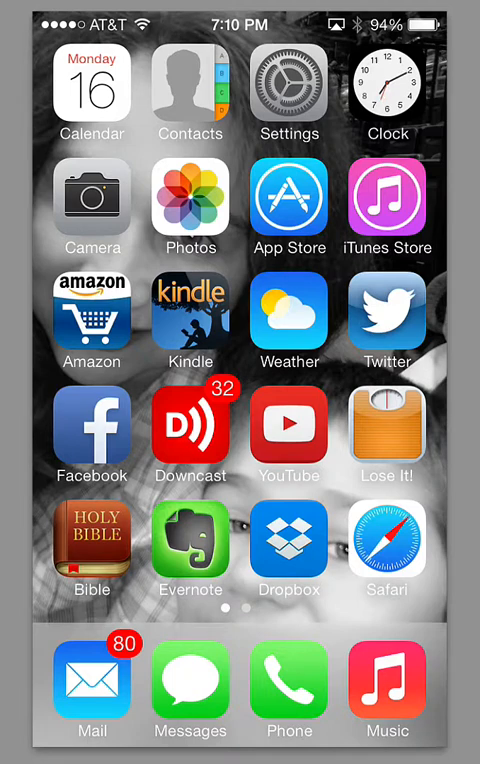
# - Open App Store, then the Bible app, and bring up the recent-apps switcher
pyautogui.click(289, 205)
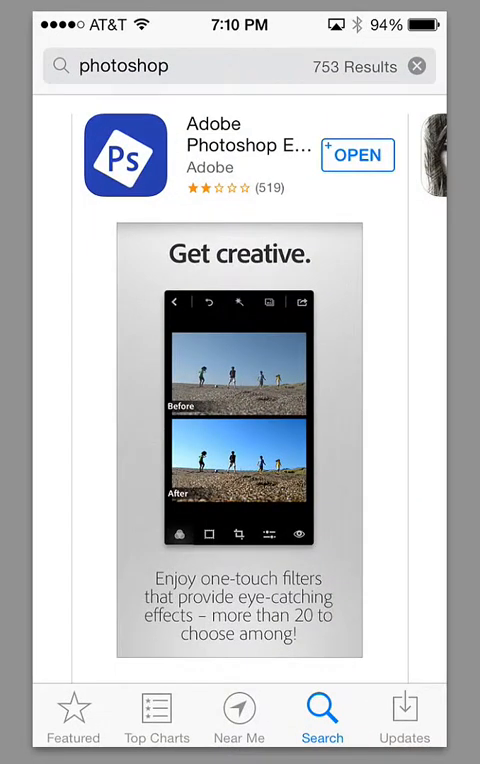
pyautogui.press('home')
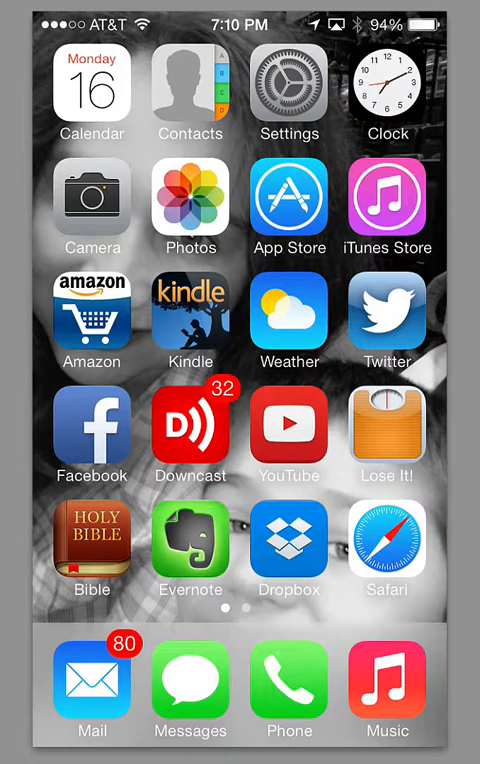
pyautogui.click(92, 542)
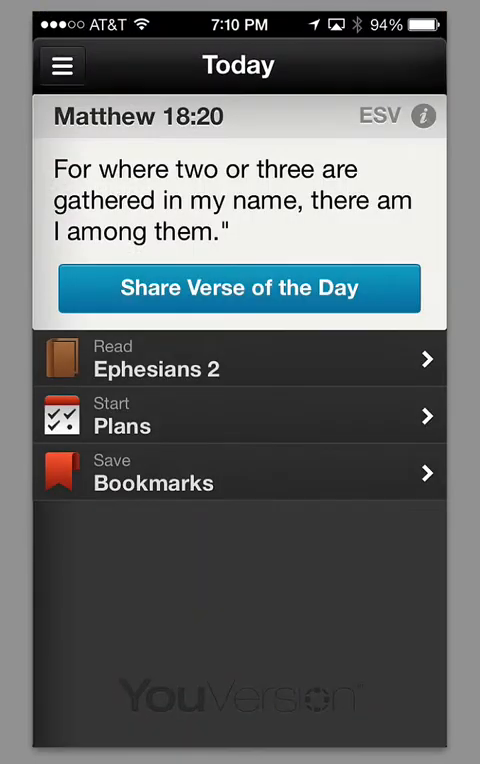
pyautogui.press('home')
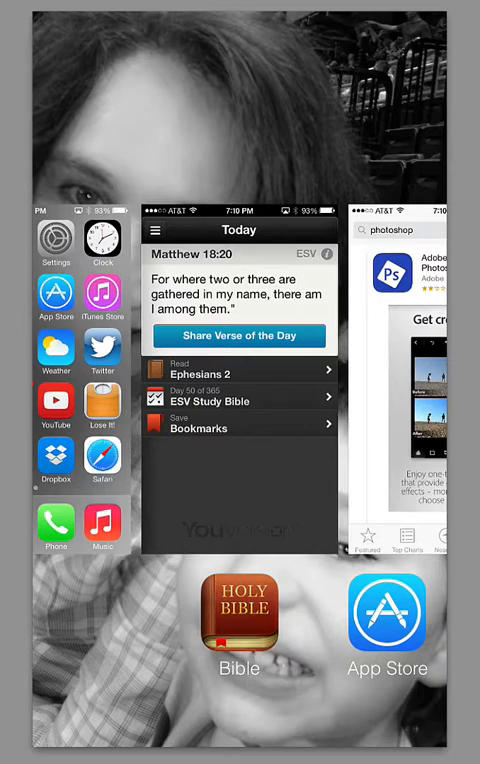
# - Swipe through the recent app cards until Calculator appears
pyautogui.hscroll(-3)
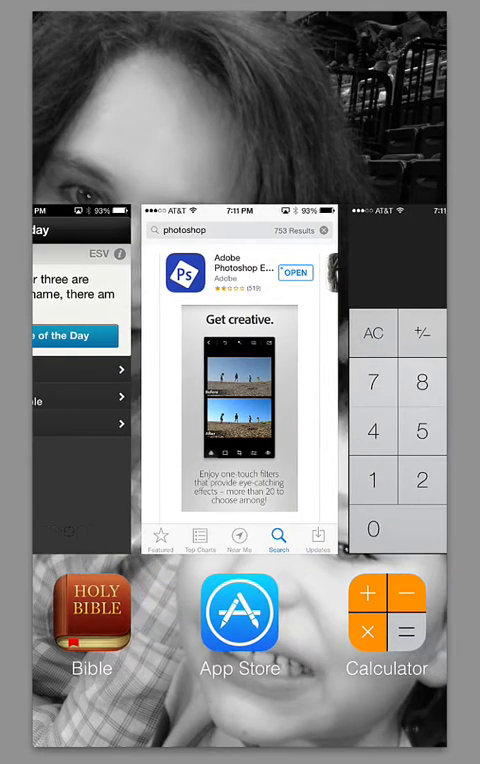
pyautogui.hscroll(-3)
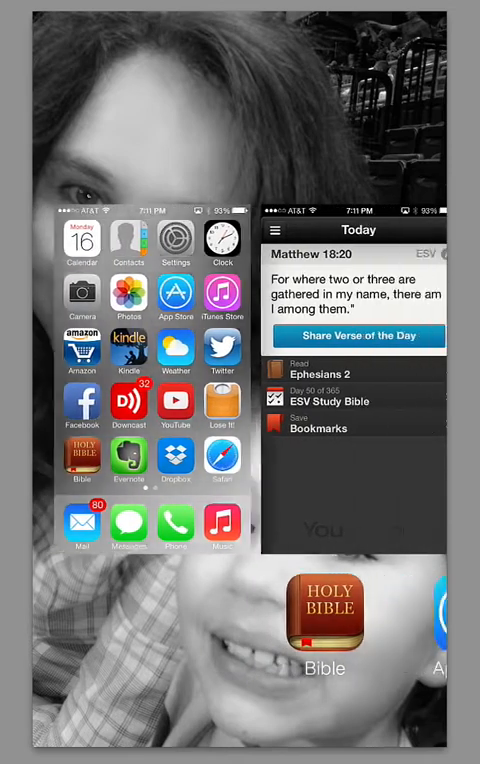
pyautogui.hscroll(-3)
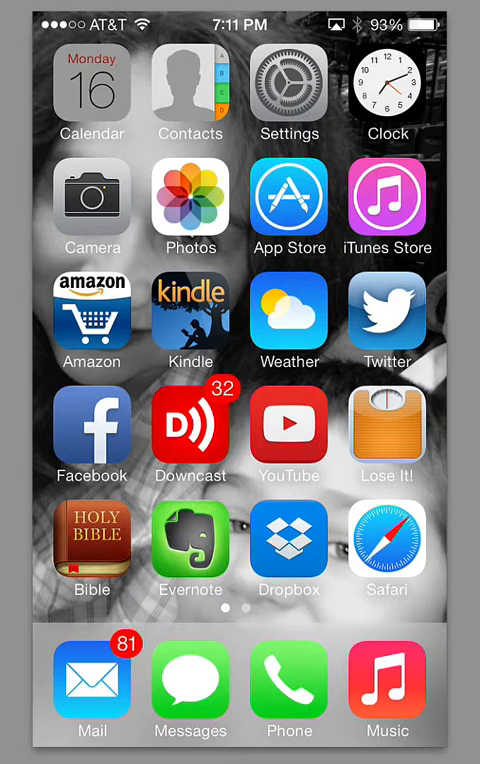
# - View the September 2013 month in Calendar, then leave for the home screen
pyautogui.click(92, 95)
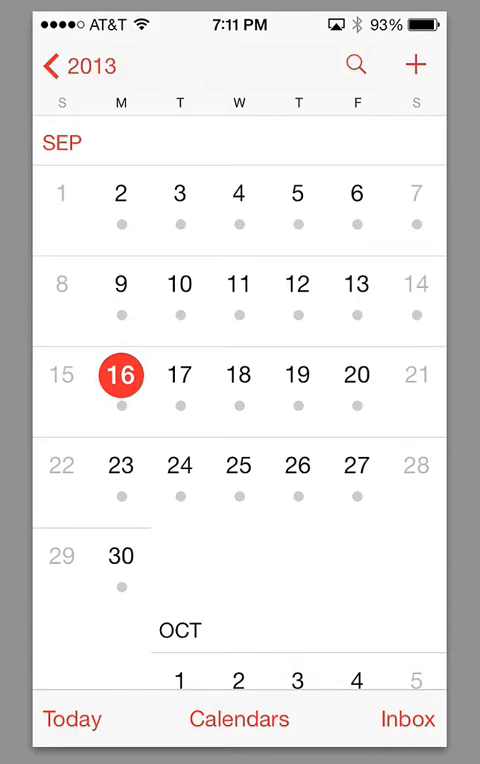
pyautogui.press('home')
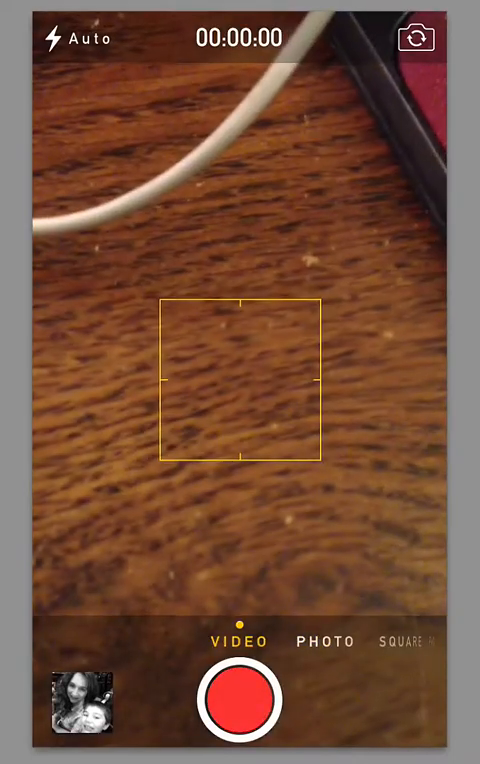
# - Switch the camera to Square, then Photo, and preview filters, choosing None
pyautogui.click(323, 642)
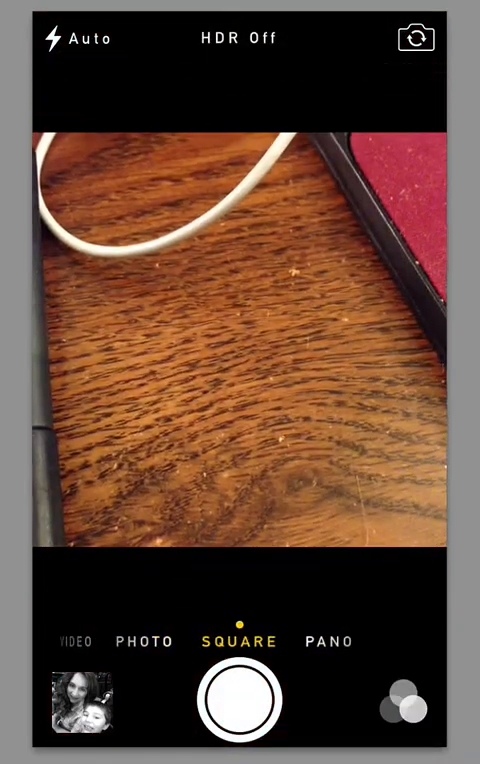
pyautogui.click(329, 641)
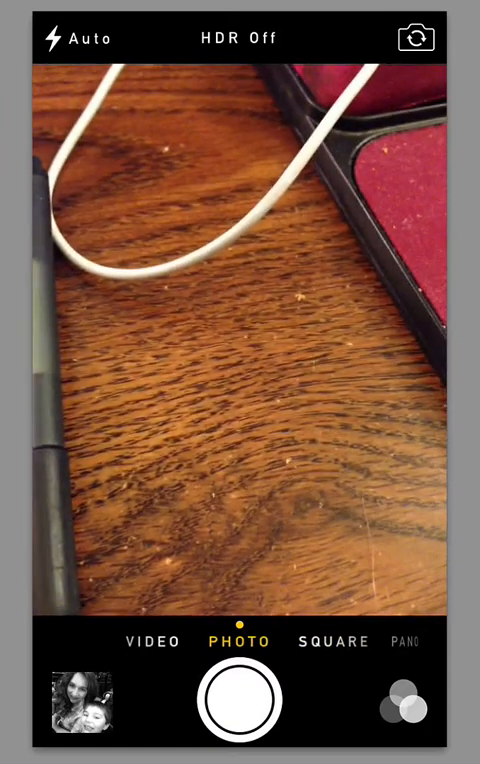
pyautogui.click(398, 707)
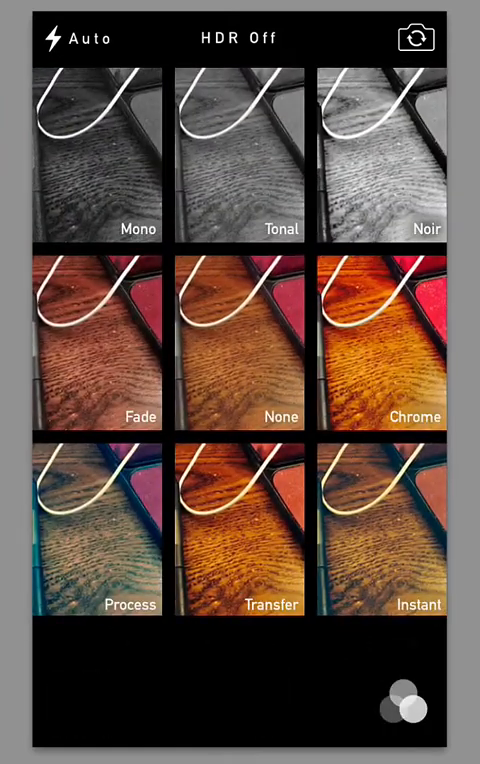
pyautogui.click(400, 707)
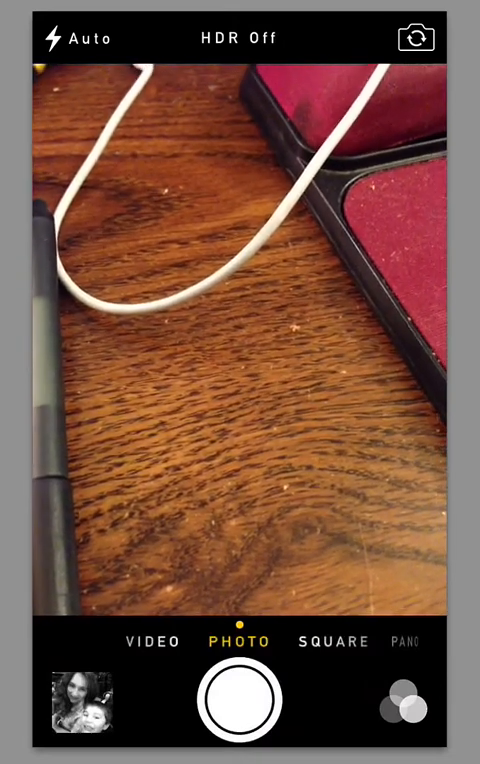
pyautogui.click(78, 710)
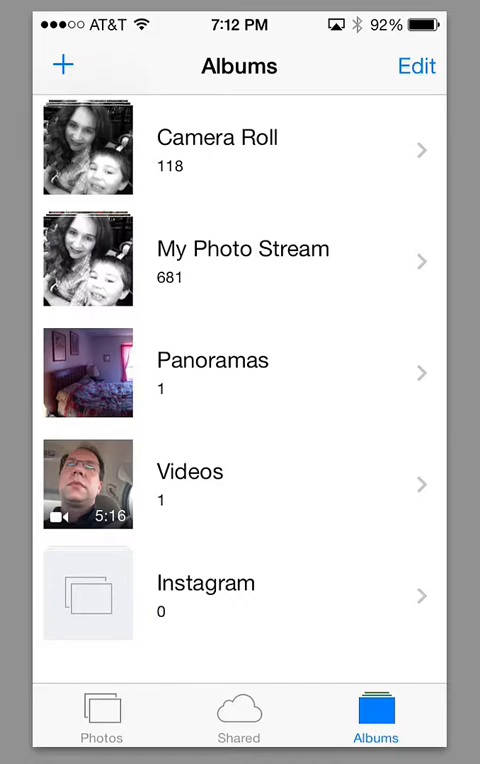
# - Scroll through the dated photo Moments groups, then return to the home screen
pyautogui.click(100, 715)
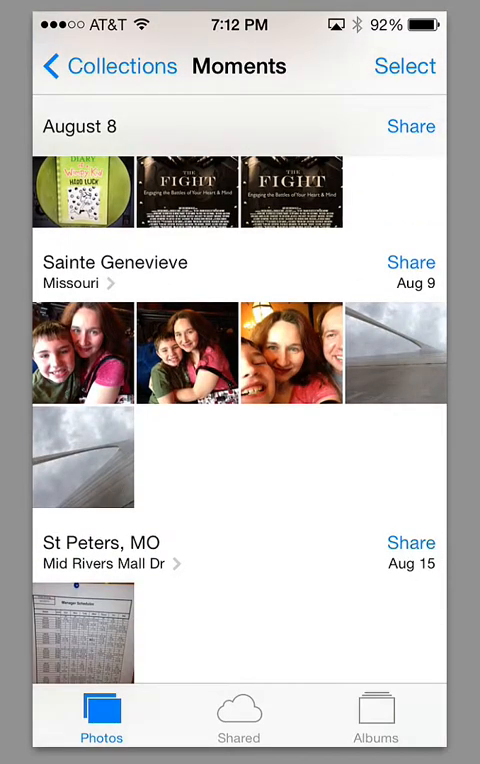
pyautogui.scroll(-3)
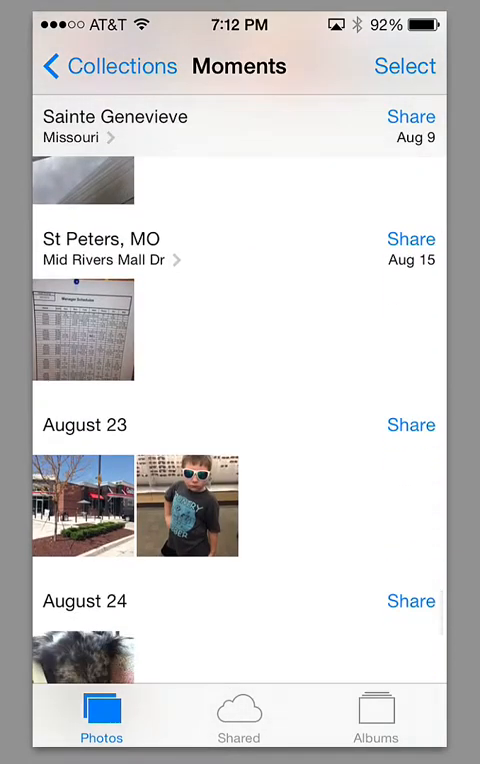
pyautogui.scroll(-3)
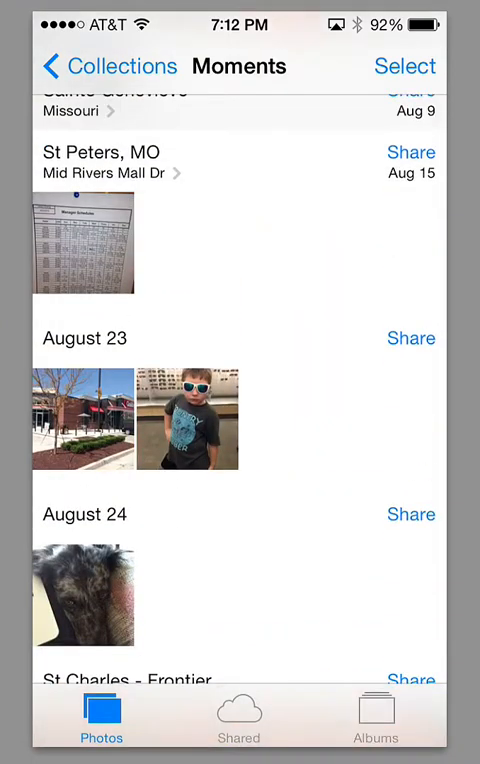
pyautogui.press('home')
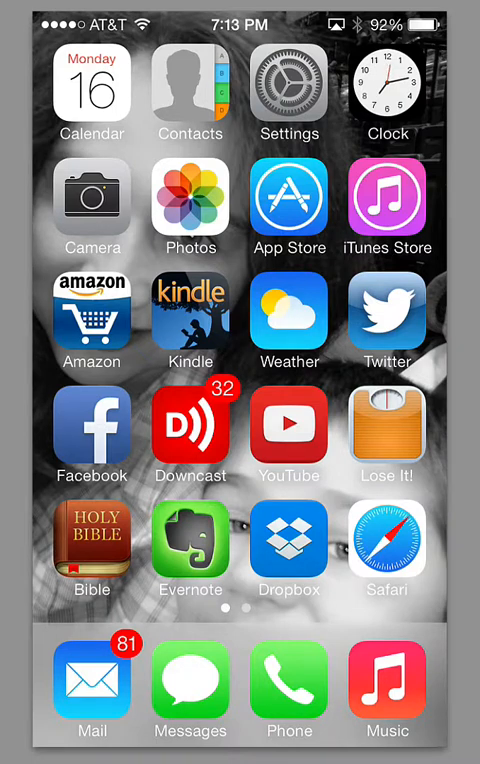
# - Check St. Peters' mostly cloudy 68° forecast and hourly outlook, then go home
pyautogui.click(289, 315)
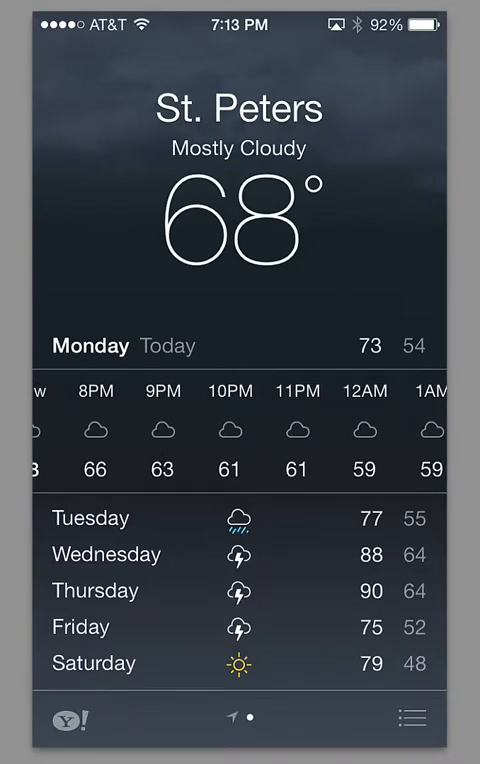
pyautogui.hscroll(-3)
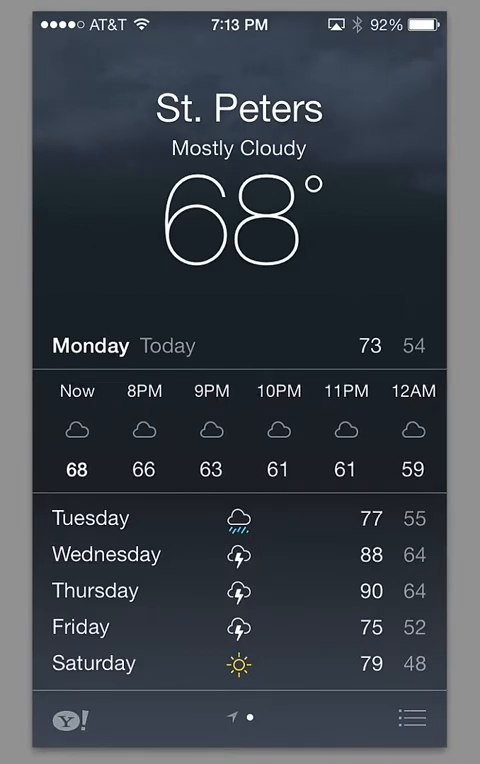
pyautogui.press('home')
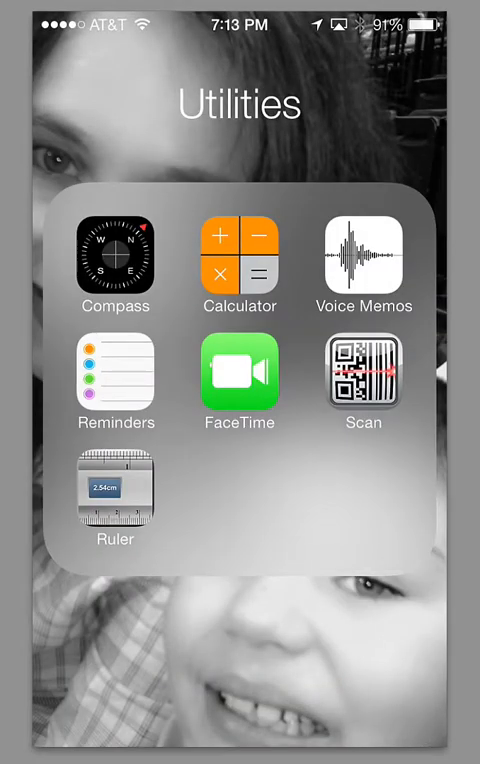
# - Close the Utilities folder, return to the first app page, and launch Safari
pyautogui.click(240, 660)
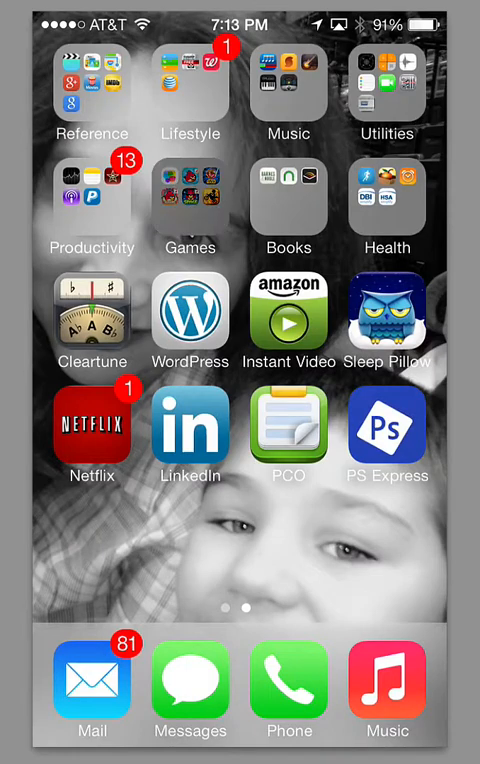
pyautogui.click(190, 205)
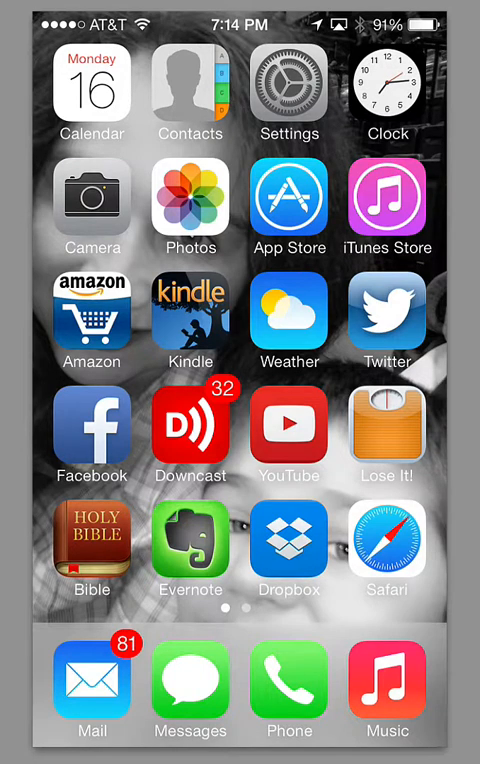
pyautogui.click(387, 546)
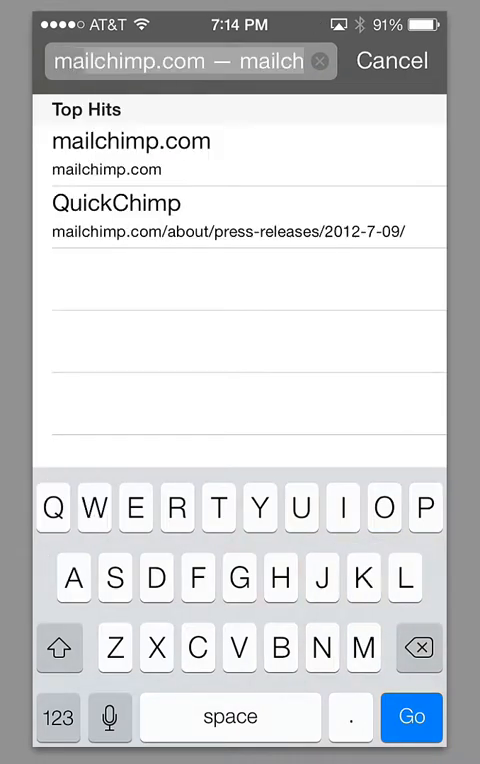
# - Enter 'macs' in the address bar and search the 'macsales' suggestion
pyautogui.write('macs')
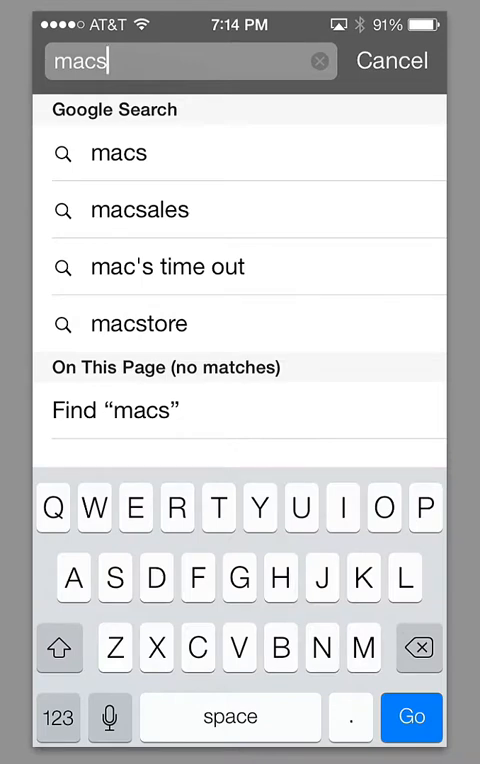
pyautogui.click(140, 210)
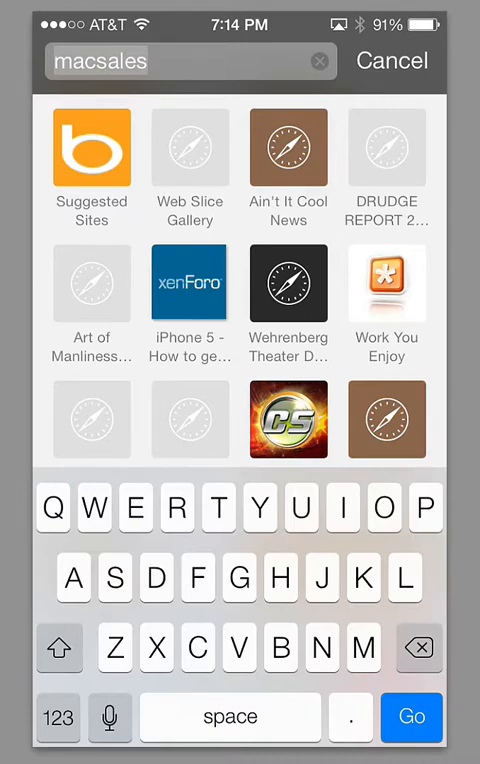
# - Open the Art of Manliness favourite and scroll the Menaissance article to its video
pyautogui.click(91, 281)
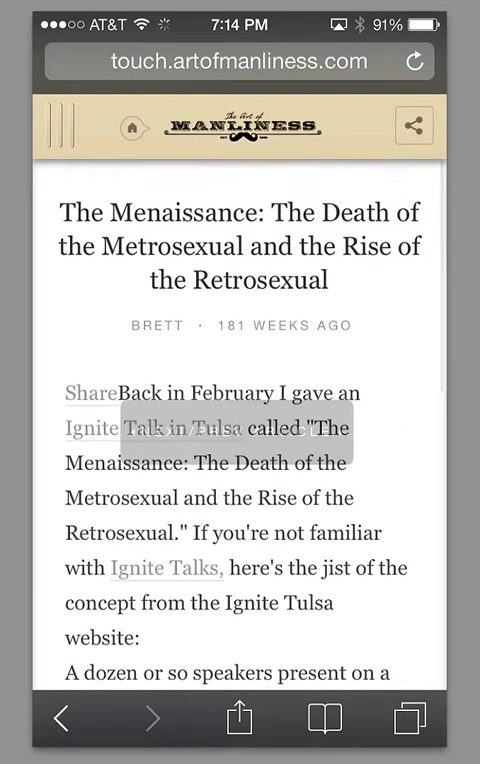
pyautogui.scroll(-3)
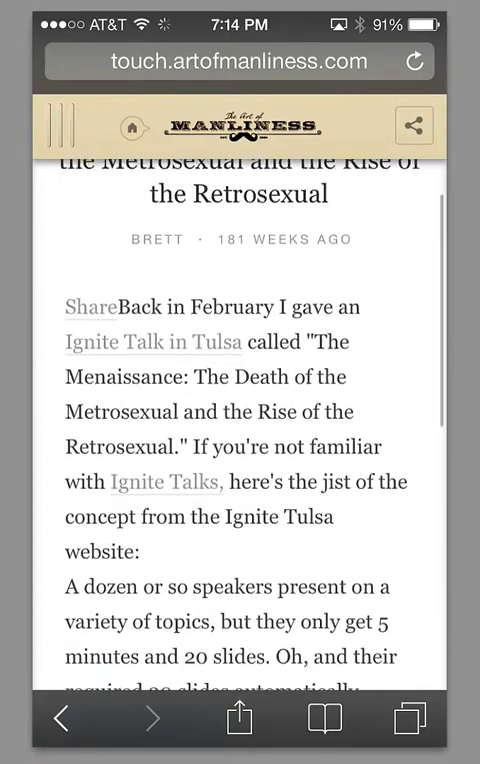
pyautogui.scroll(-3)
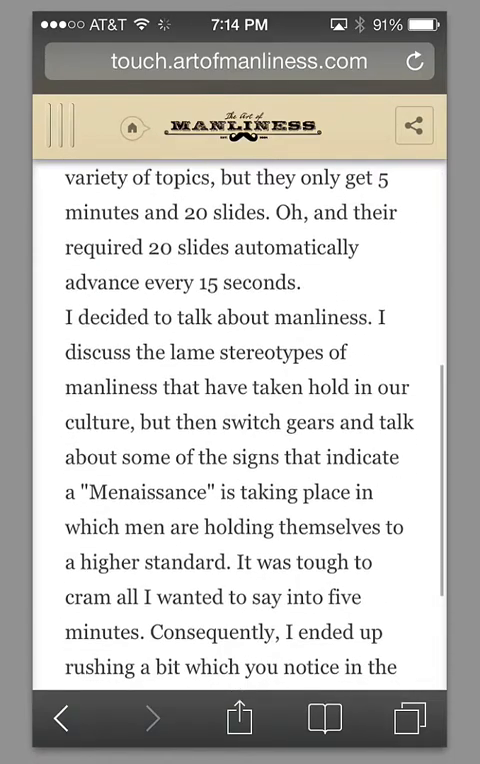
pyautogui.scroll(-3)
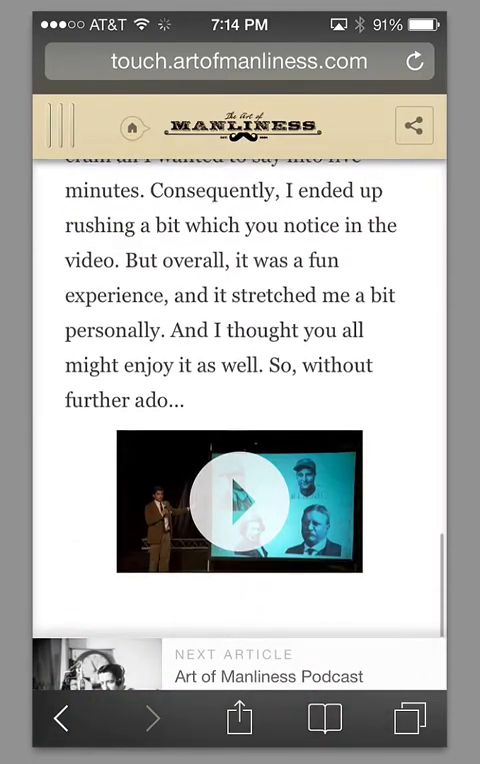
# - Switch to the Artist's Suitcase site and scroll Kent Sanders' podcast posts back to the top
pyautogui.scroll(3)
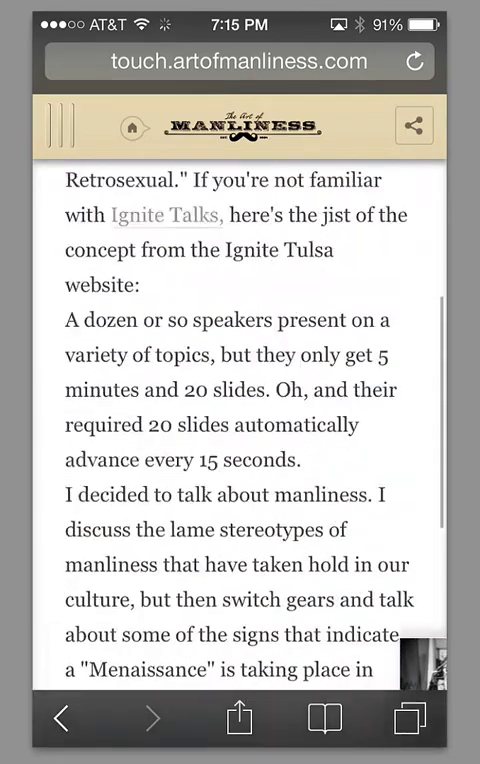
pyautogui.click(408, 718)
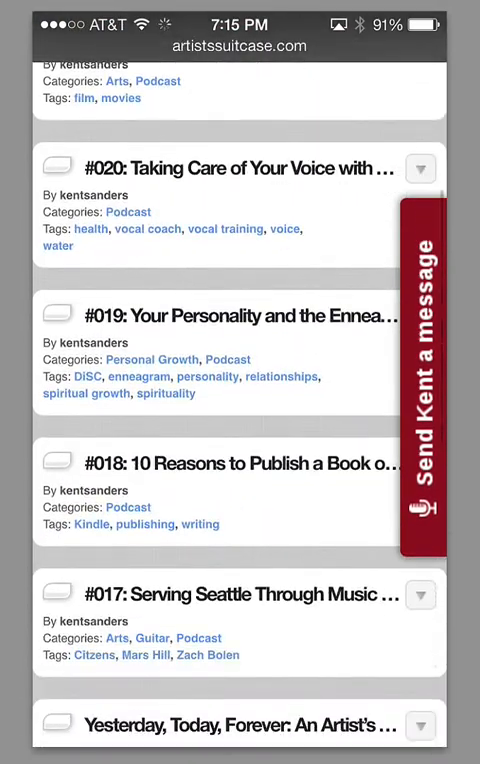
pyautogui.scroll(3)
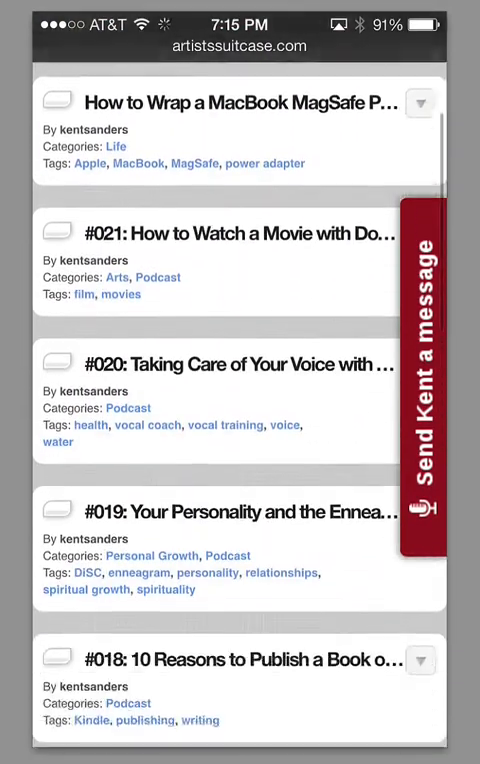
pyautogui.scroll(-3)
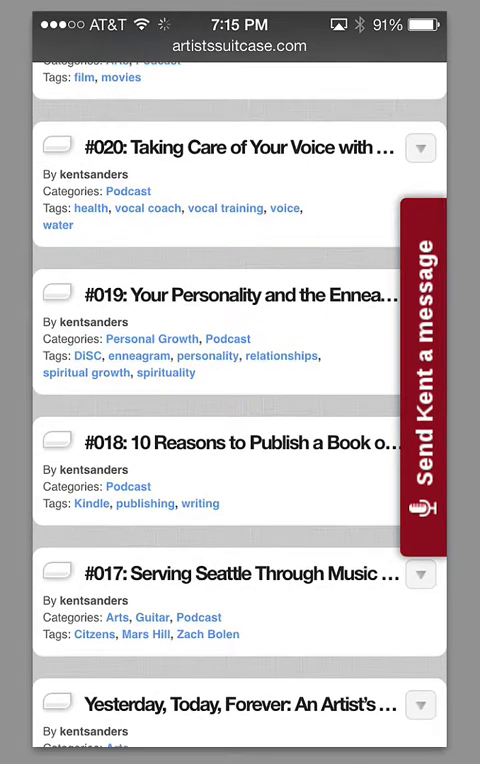
pyautogui.scroll(3)
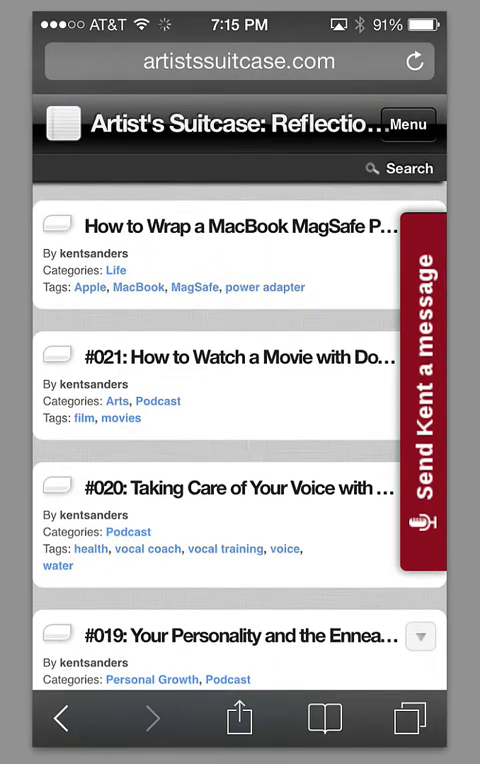
pyautogui.scroll(-3)
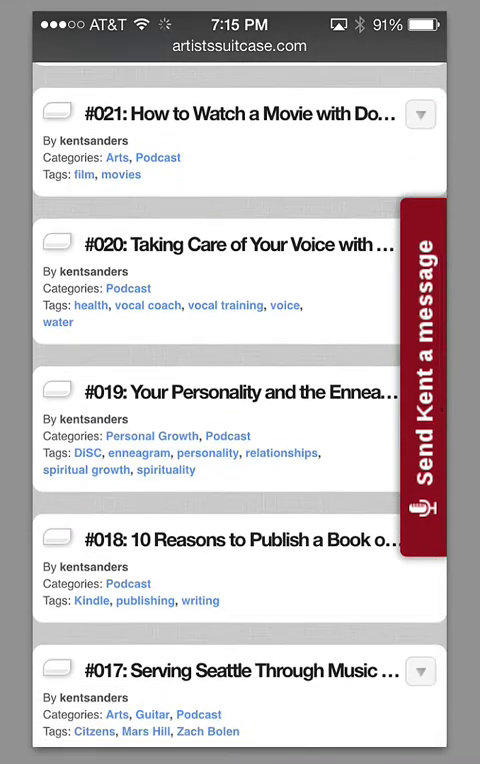
pyautogui.scroll(3)
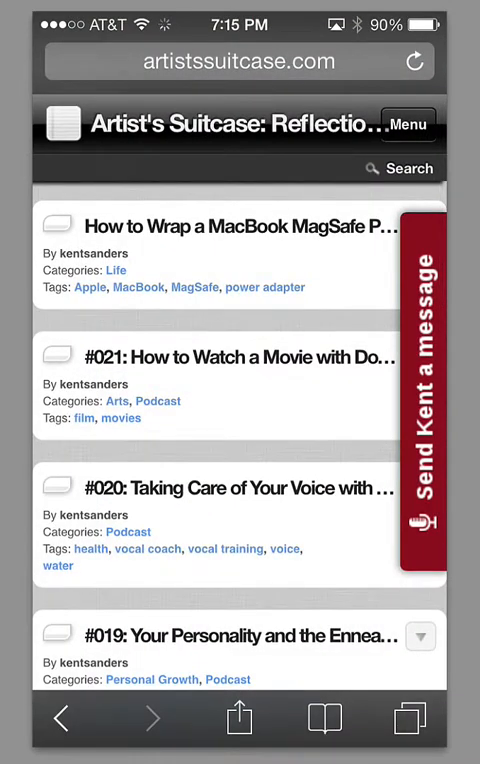
# - Close the DRUDGE REPORT tab in Safari's tab view and return to the Home Screen
pyautogui.click(407, 718)
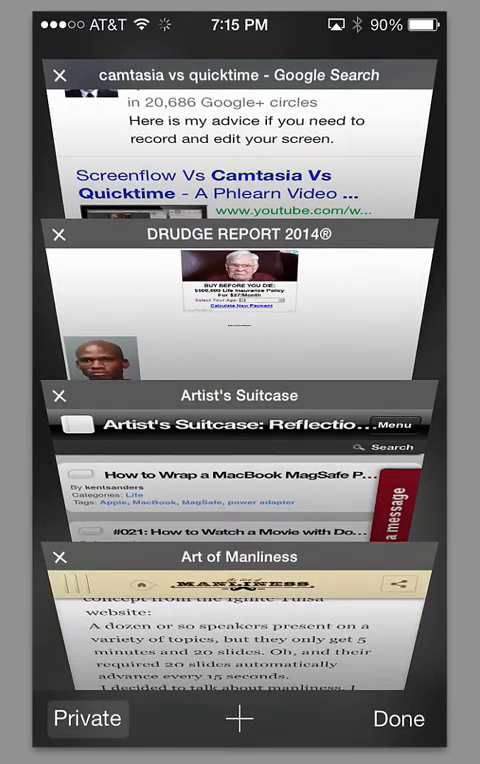
pyautogui.scroll(-3)
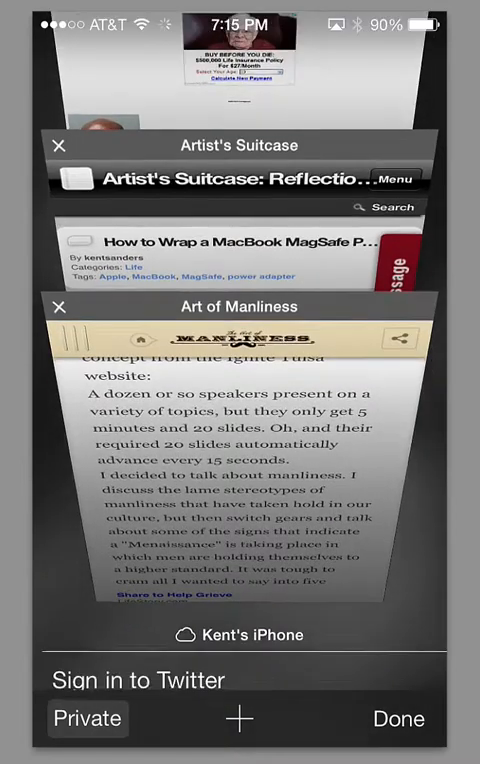
pyautogui.scroll(-3)
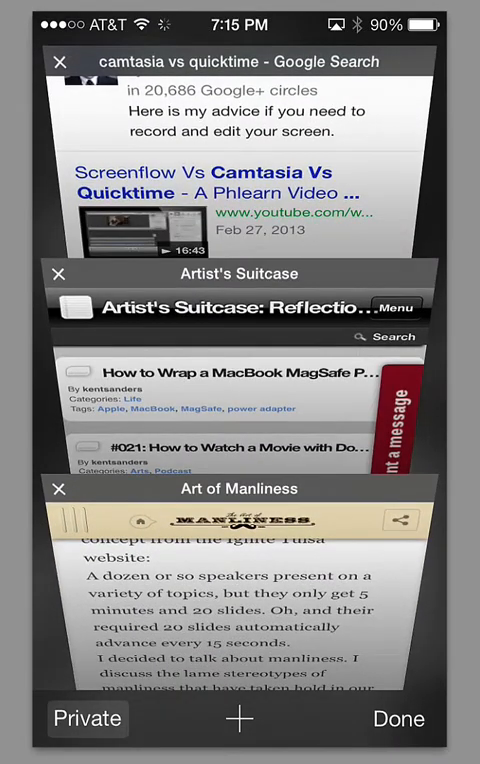
pyautogui.click(398, 718)
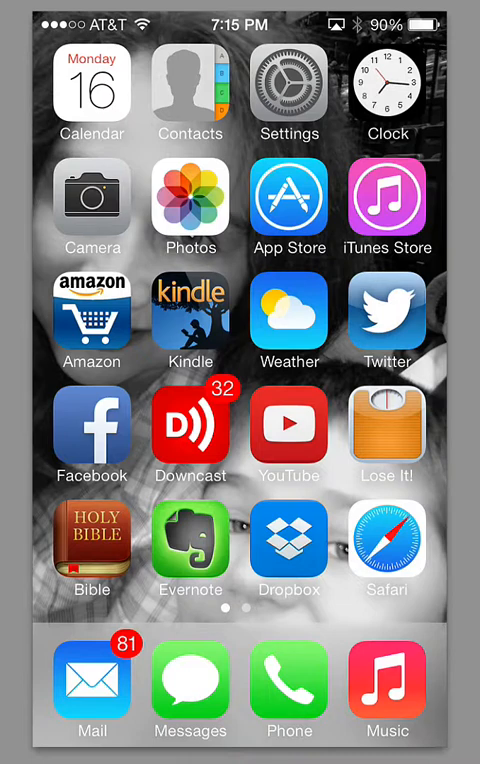
# - Review Siri's Voice Gender and Language, keeping Female and English (United States), then go Home
pyautogui.click(289, 92)
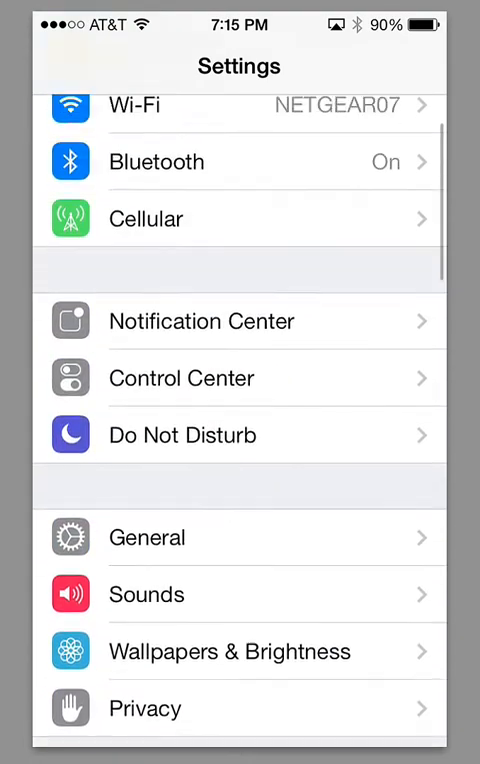
pyautogui.scroll(-3)
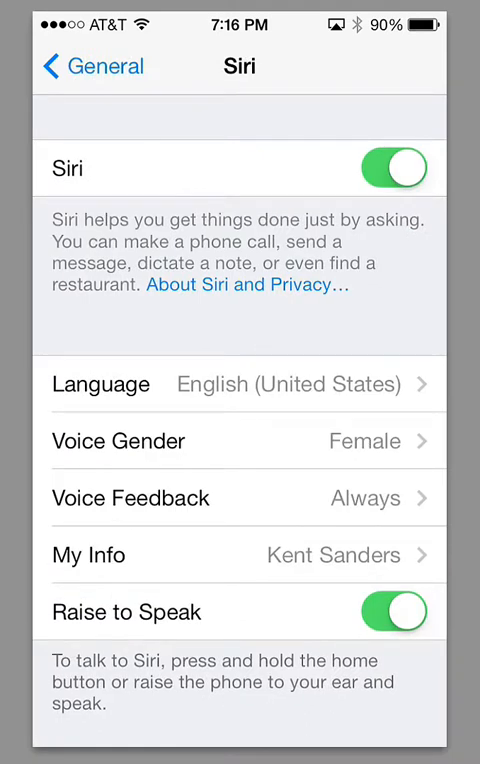
pyautogui.click(240, 441)
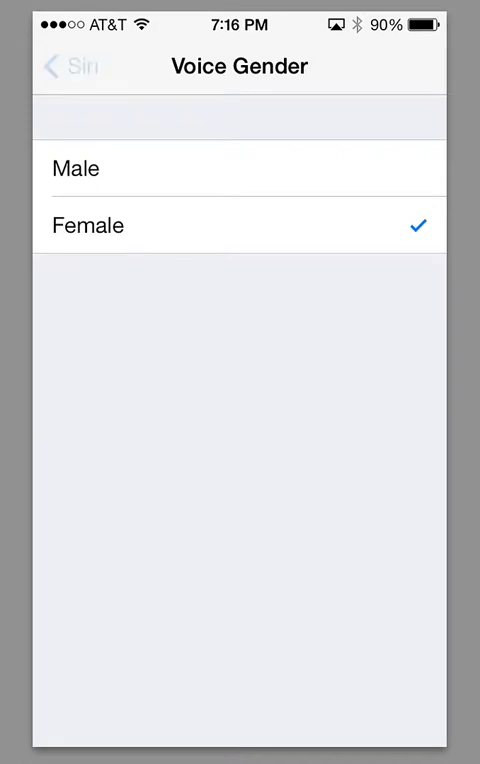
pyautogui.click(62, 67)
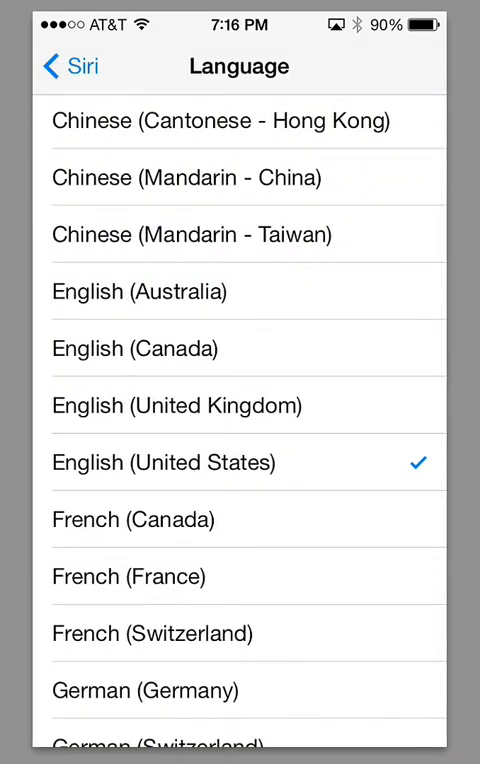
pyautogui.click(60, 66)
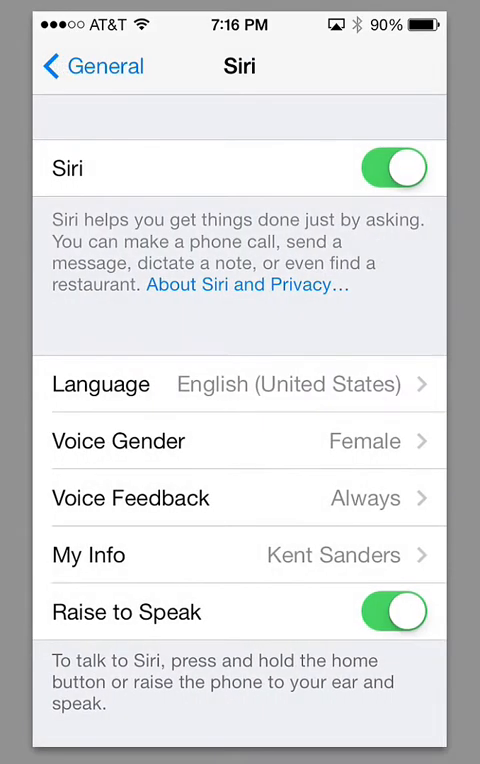
pyautogui.press('home')
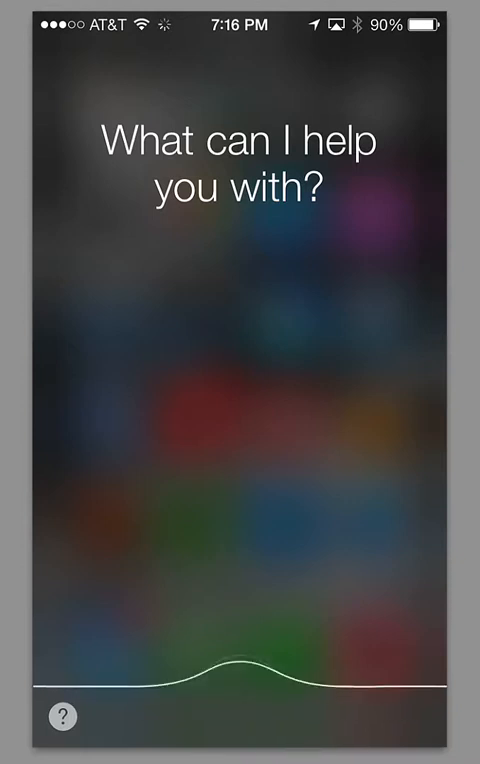
# - Ask Siri for Taylor guitars on Twitter, browse the tweets, then reset Siri
pyautogui.write('Siri can you look up Taylor guitars on twitter')
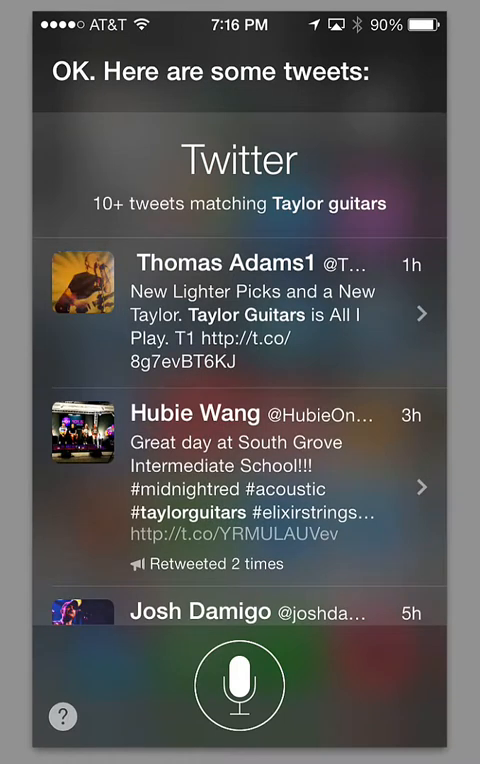
pyautogui.scroll(3)
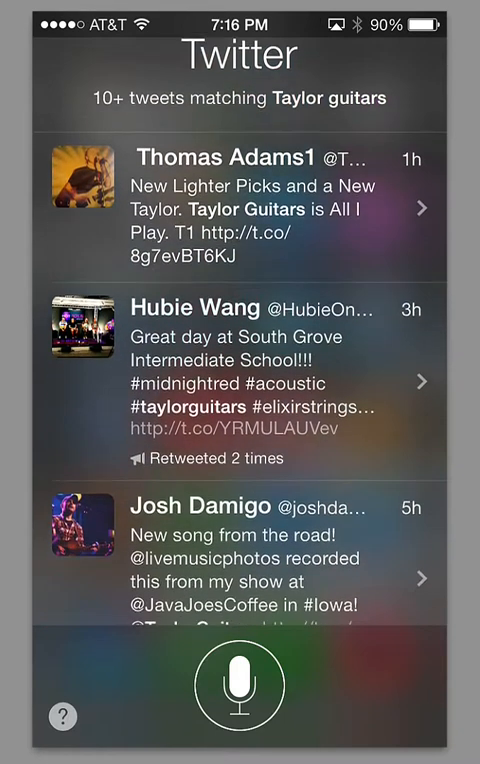
pyautogui.scroll(3)
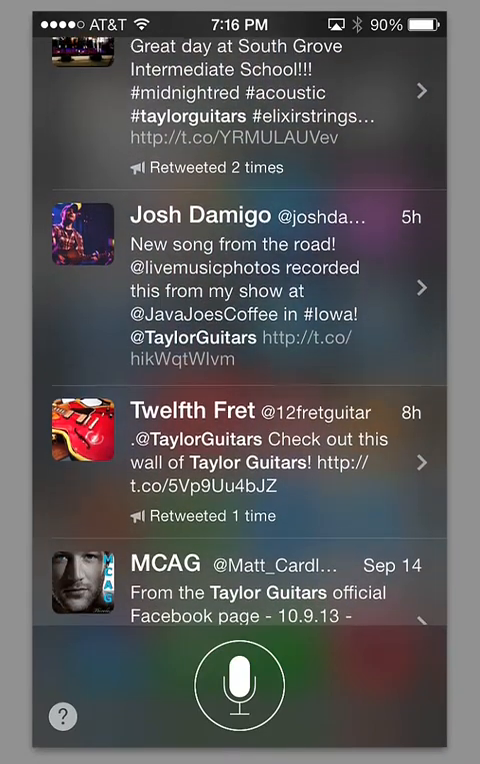
pyautogui.scroll(-3)
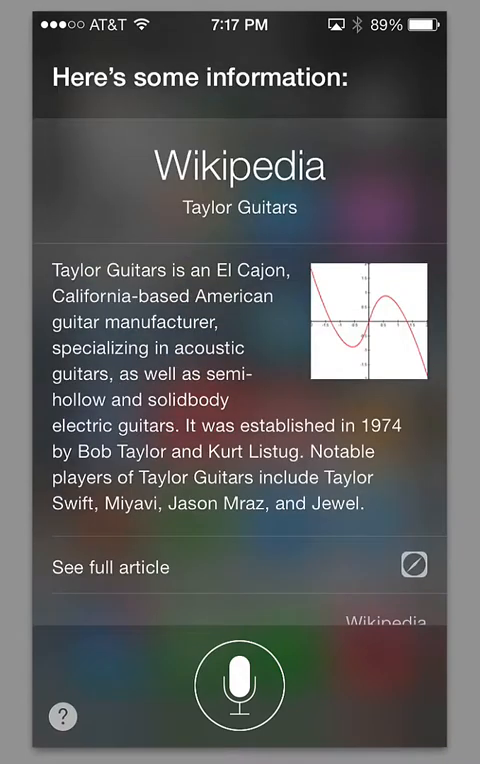
pyautogui.press('home')
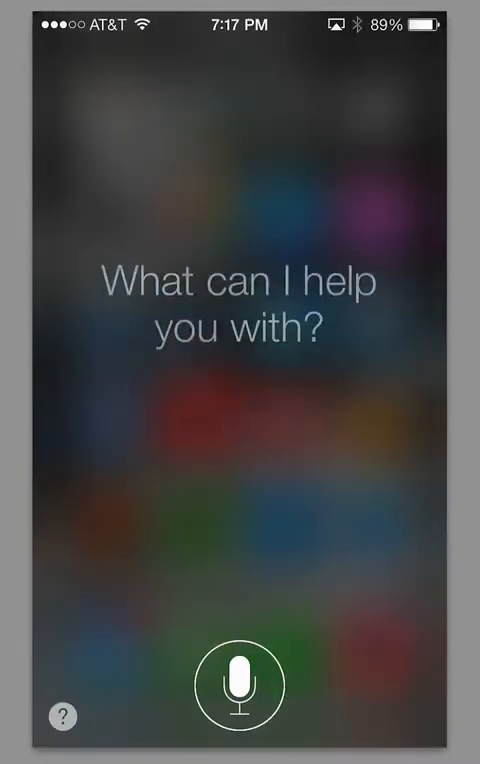
# - Ask Siri to check email, bringing up the Mail inbox with 18 unread
pyautogui.click(236, 697)
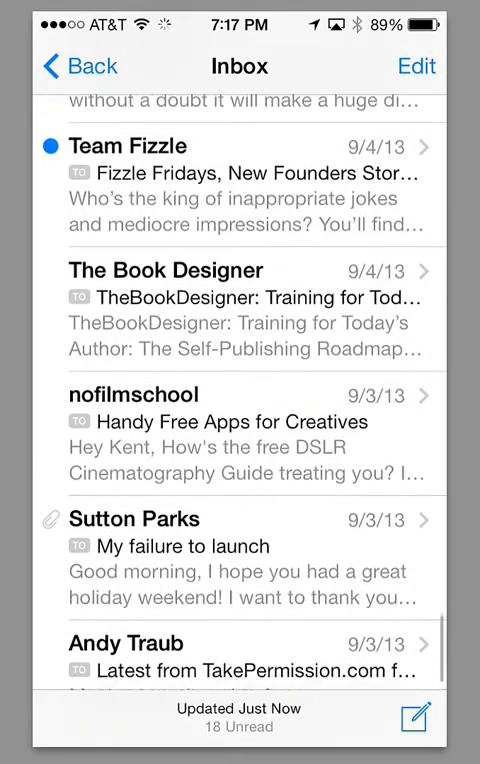
# - Dismiss the swiped email's More/Trash options and open The Book Designer message
pyautogui.scroll(3)
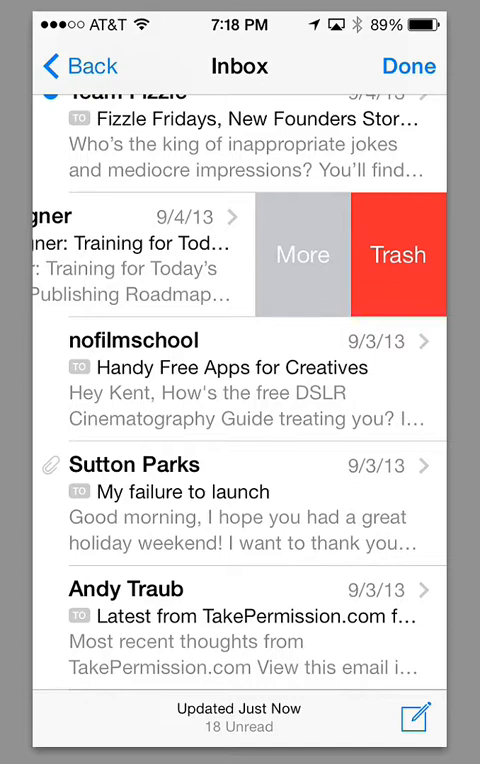
pyautogui.click(302, 254)
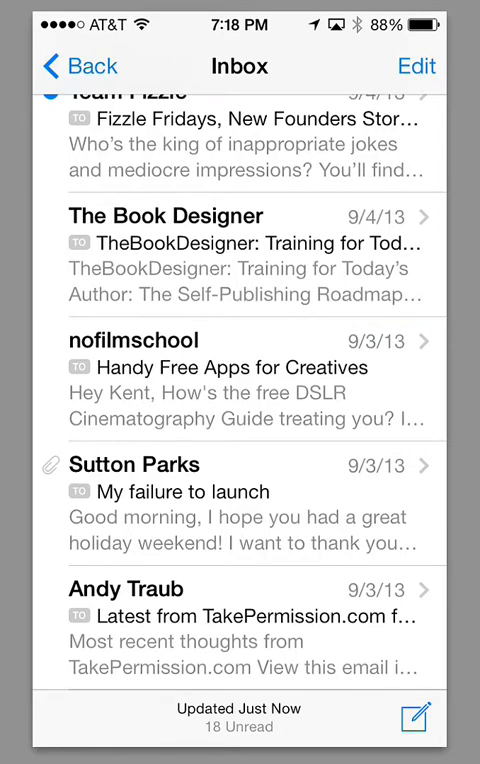
pyautogui.click(240, 240)
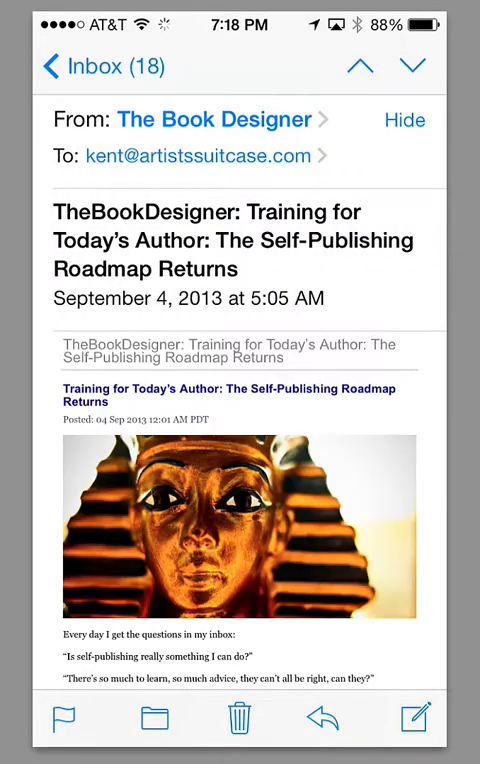
# - Show the reply options, cancel them, return to the inbox and close Mail
pyautogui.click(322, 719)
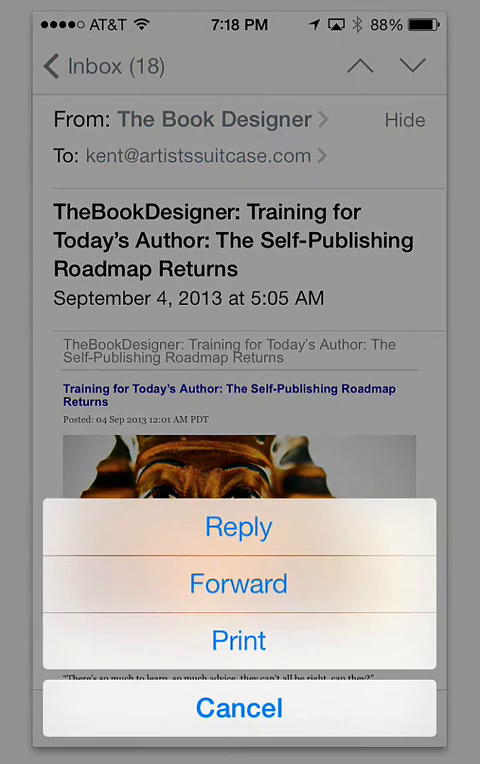
pyautogui.click(239, 708)
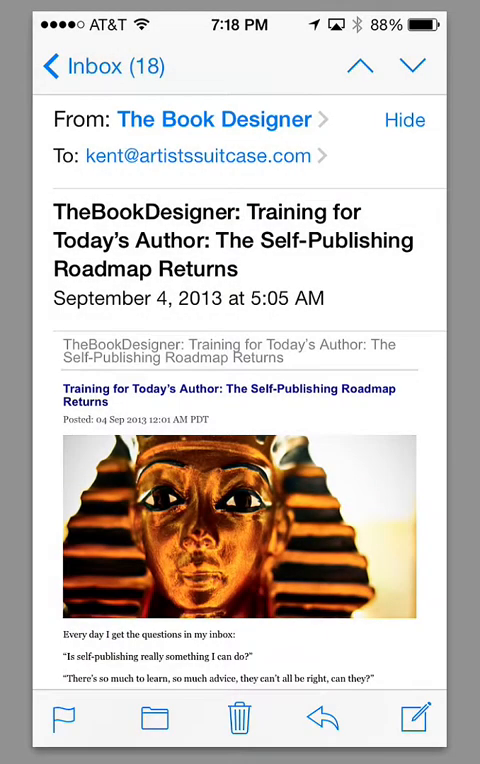
pyautogui.click(75, 66)
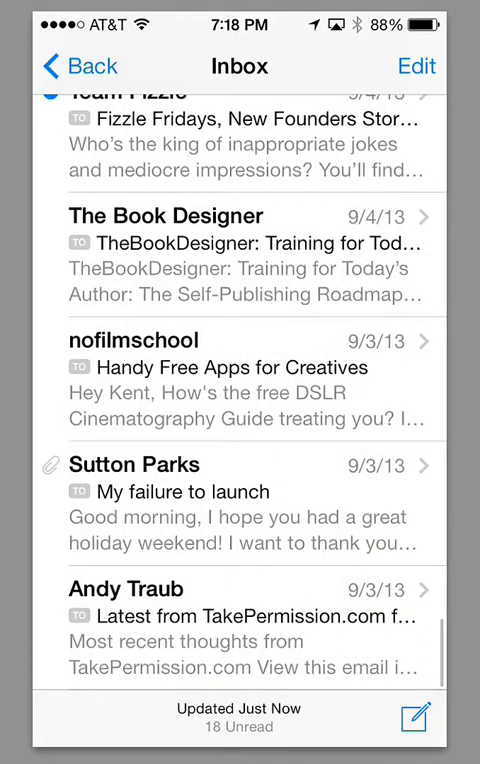
pyautogui.press('home')
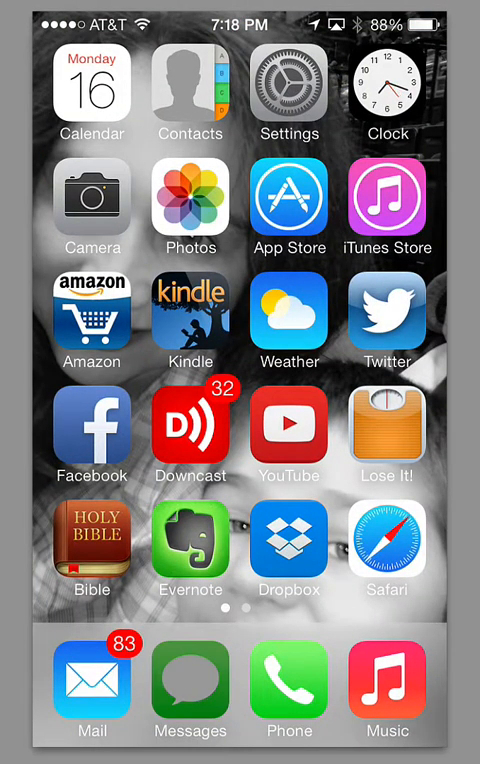
# - Open Messages, scroll through Kent's conversation with its video messages, then return Home
pyautogui.click(190, 688)
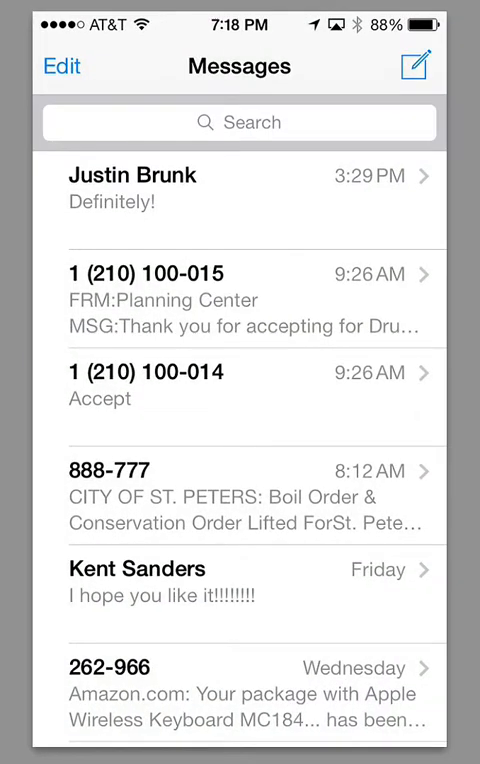
pyautogui.scroll(-3)
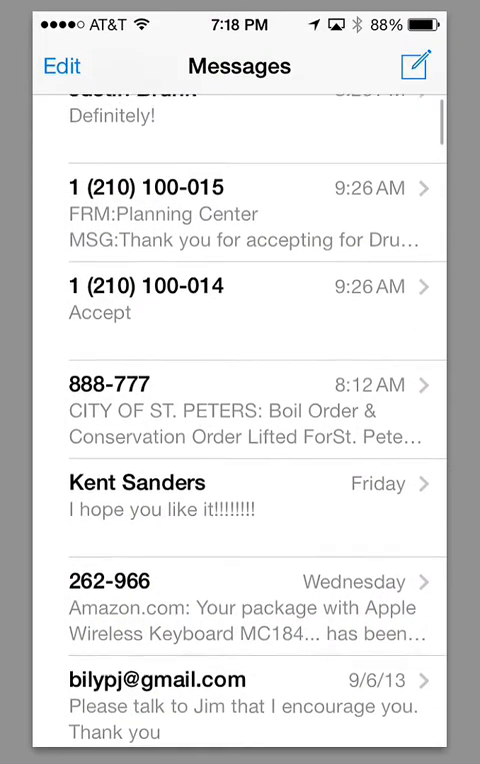
pyautogui.click(240, 498)
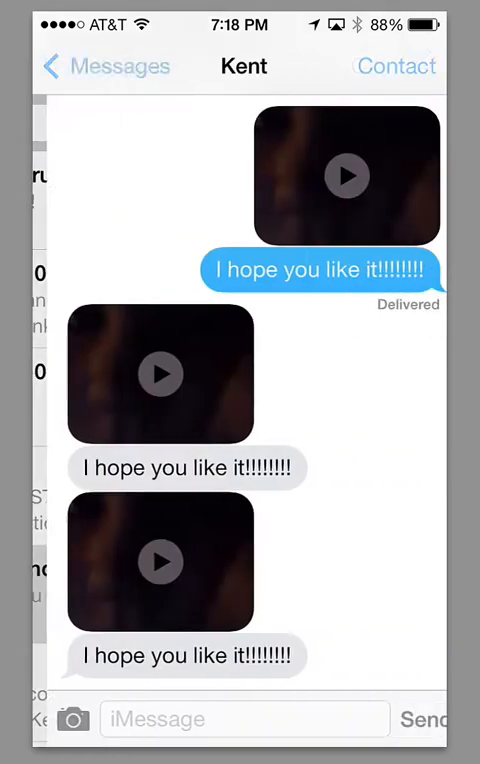
pyautogui.scroll(-3)
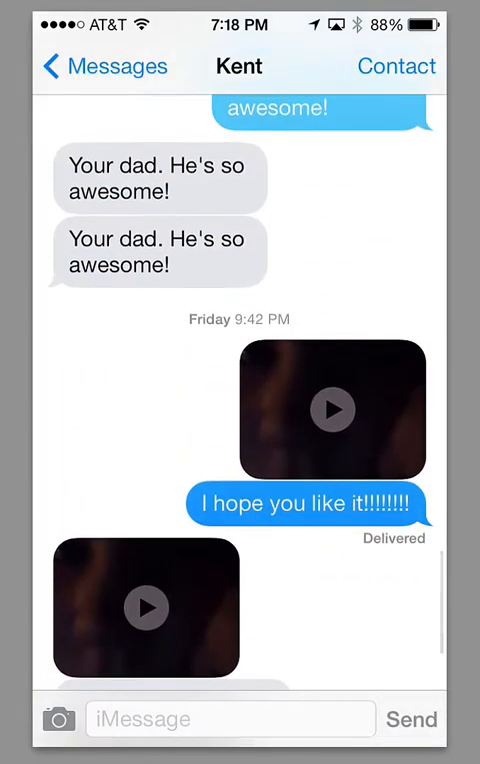
pyautogui.scroll(3)
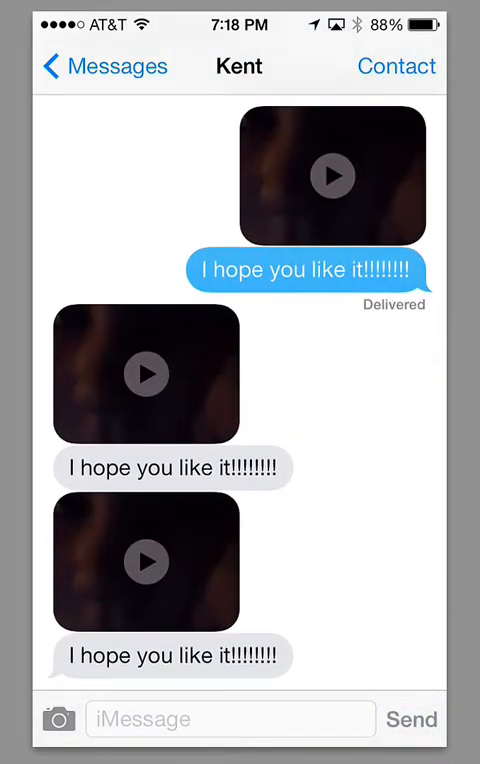
pyautogui.press('home')
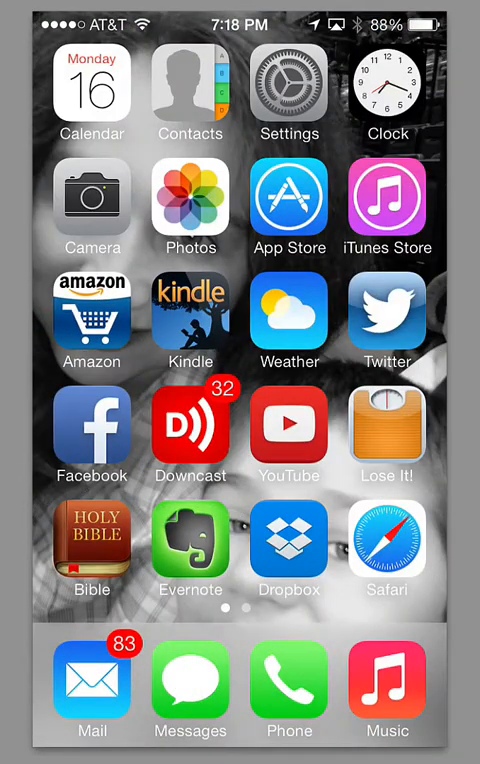